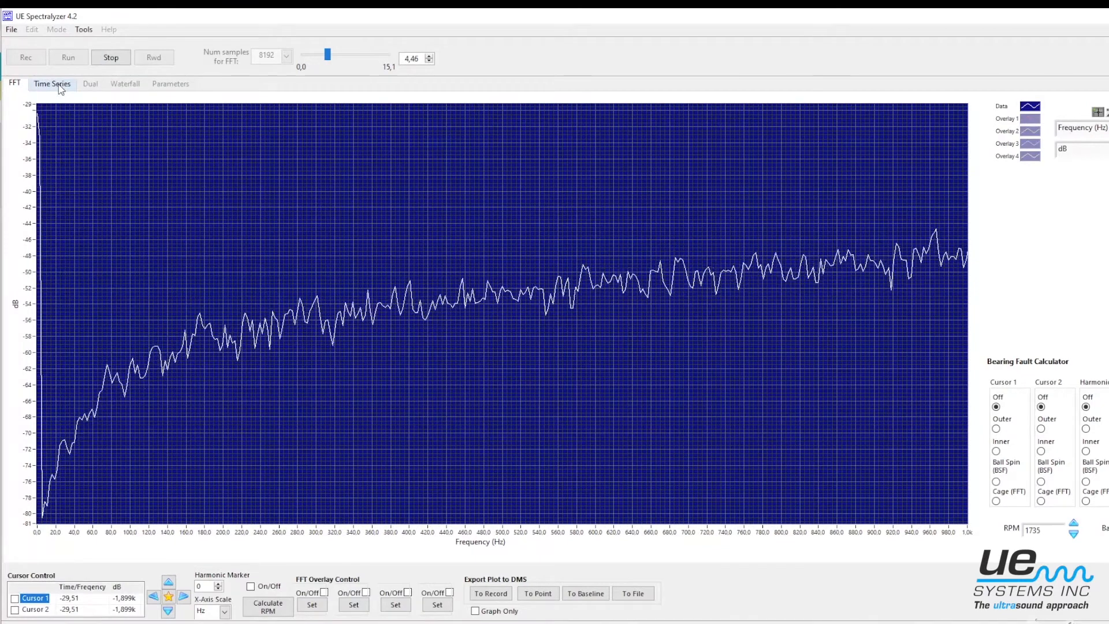
Cycle the live signal through Time Series, Dual and 3D Waterfall views, ending back on Time Series.
left_click(50, 83)
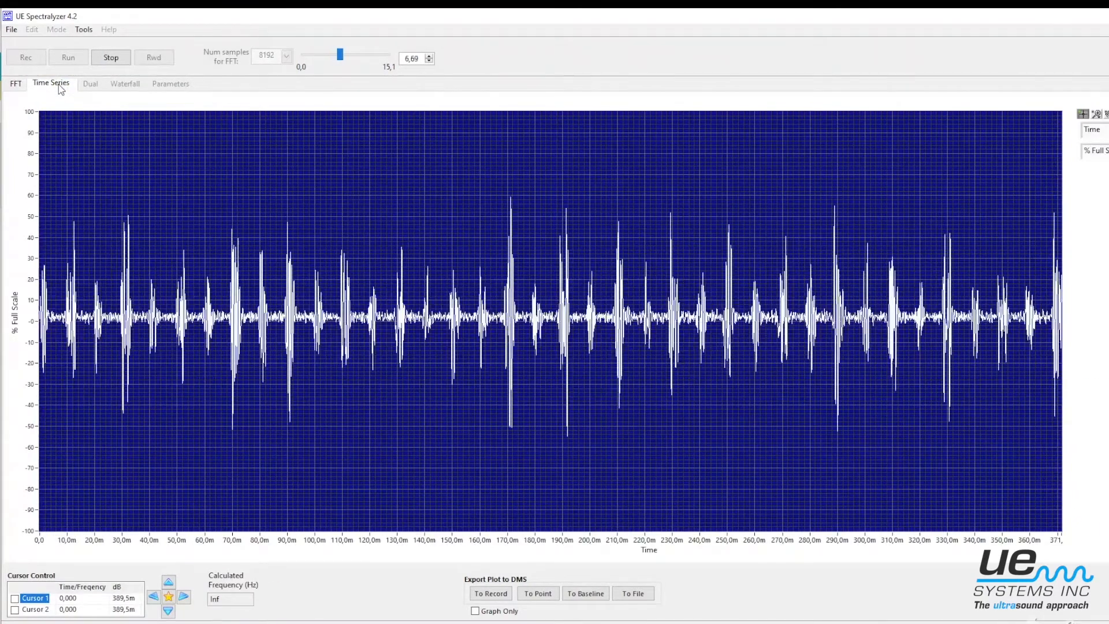
left_click(89, 83)
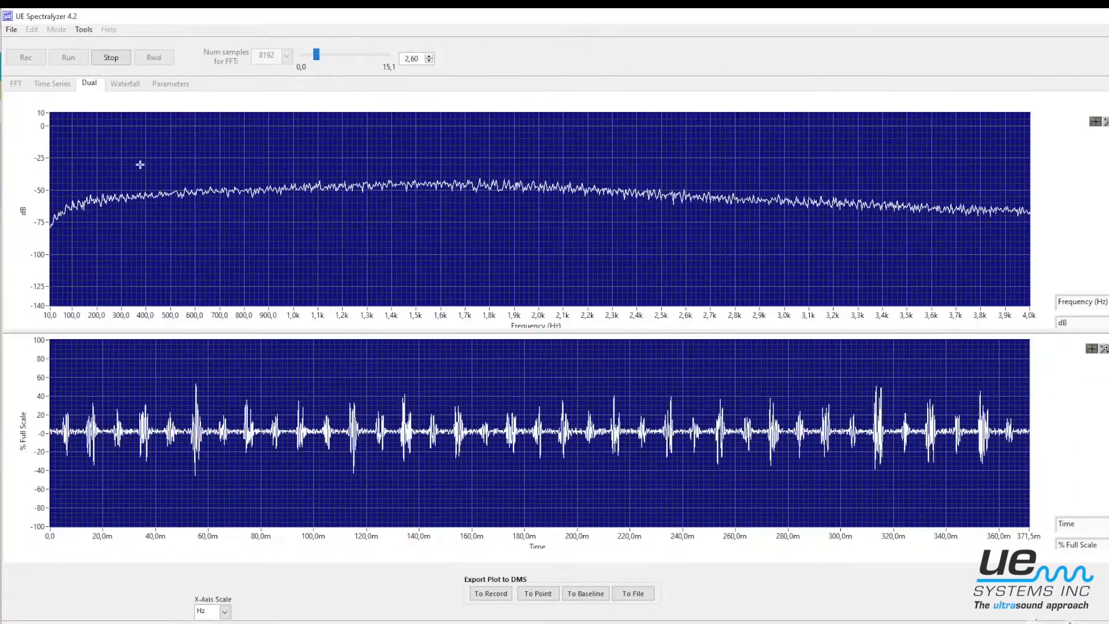
left_click(124, 83)
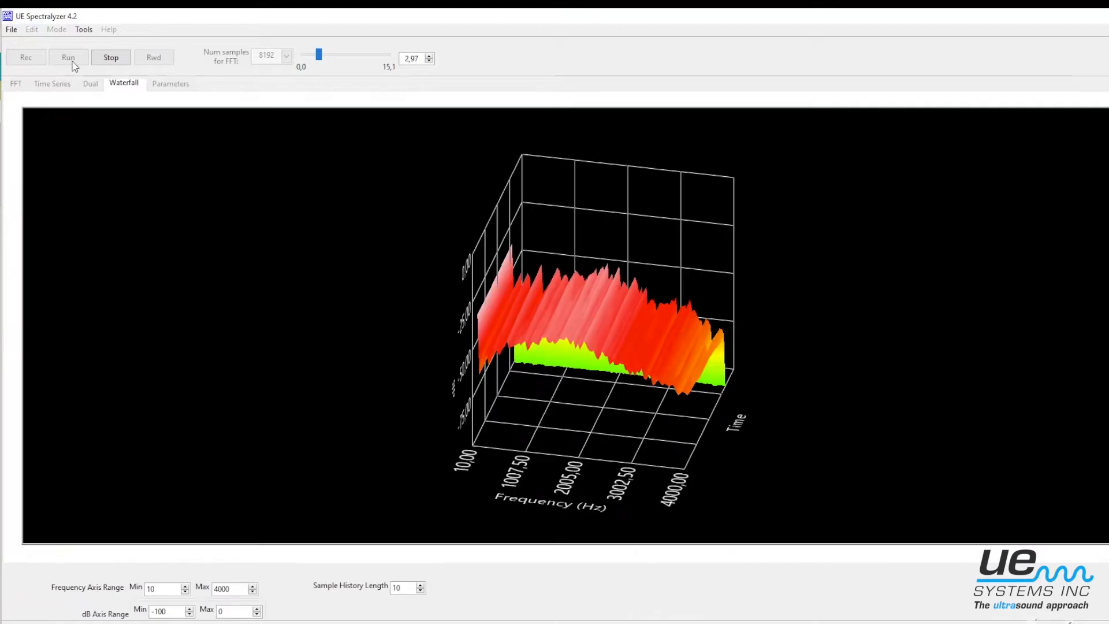
left_click(52, 83)
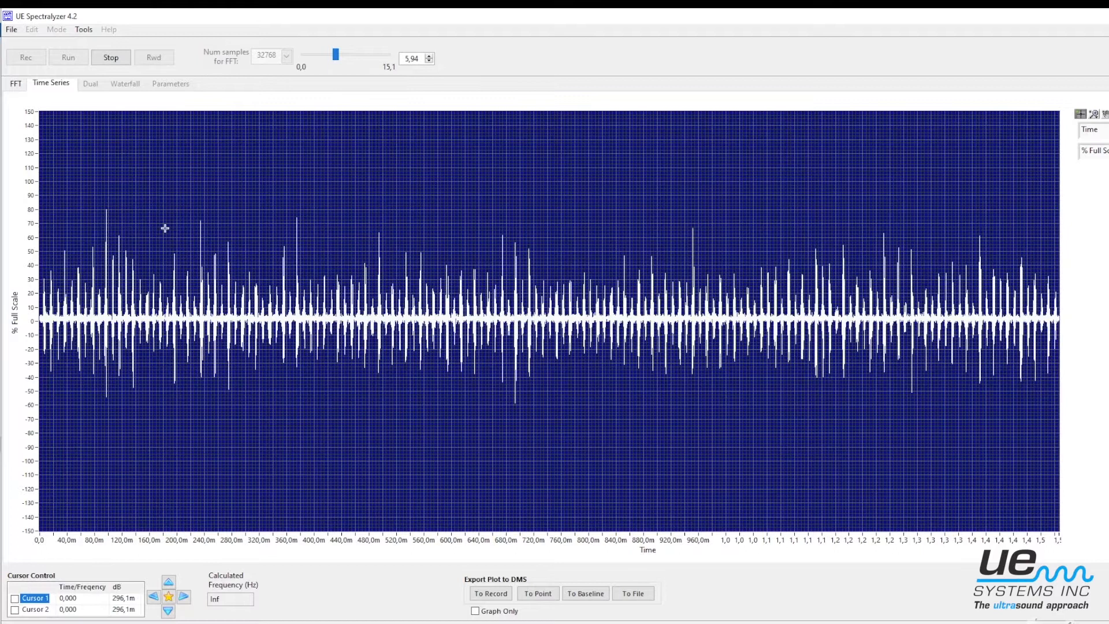
Name the annotation at the impact peak 'impact from fault.' and confirm it.
type("impact")
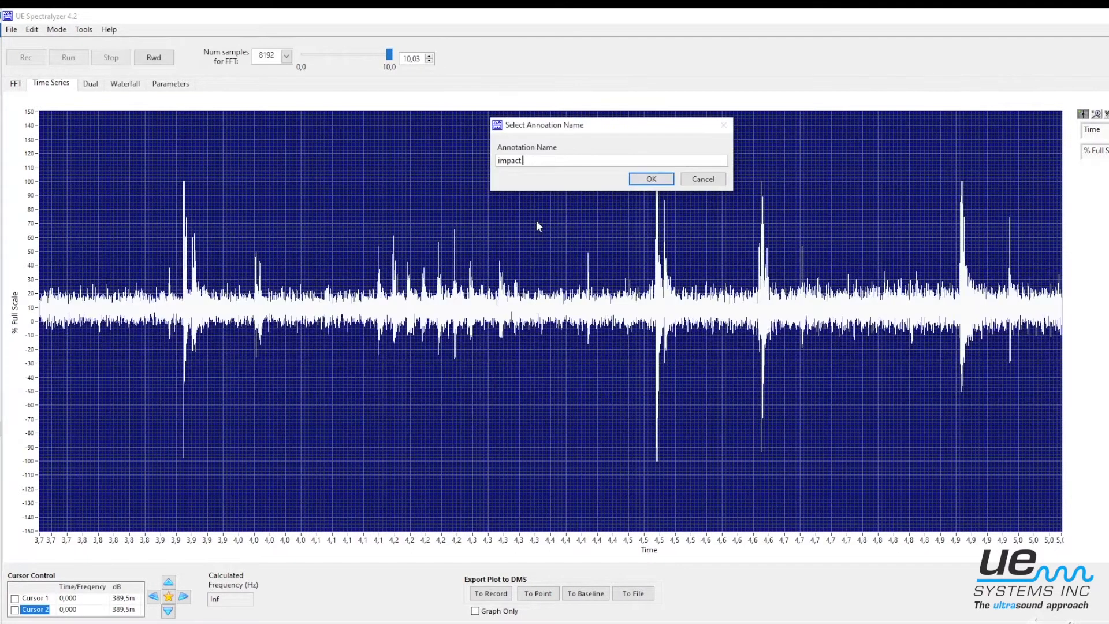
type("from fault.")
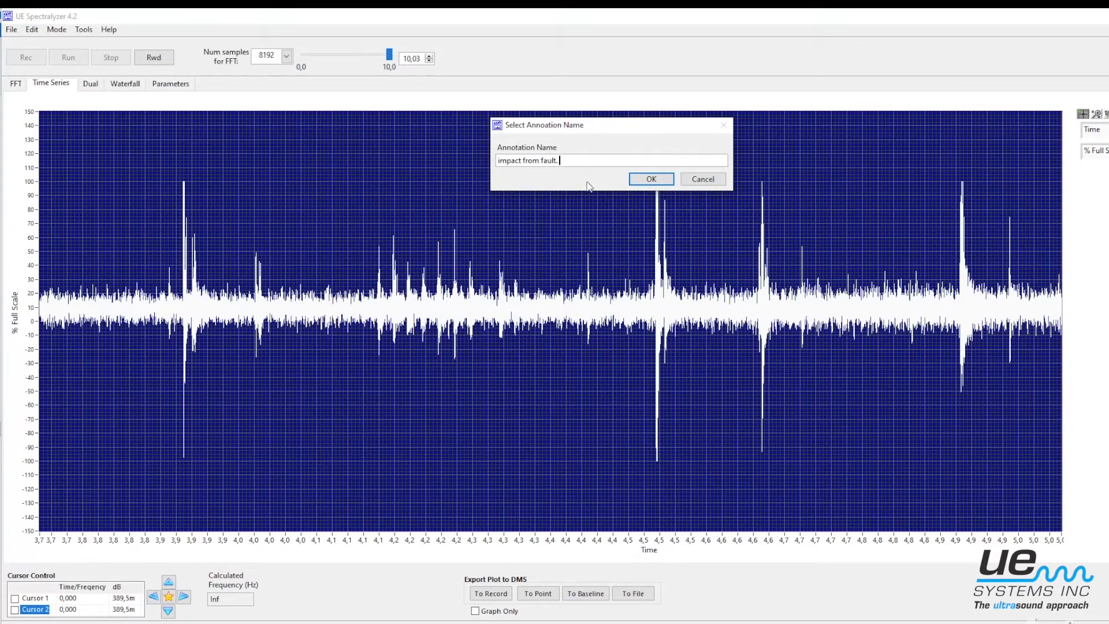
left_click(649, 178)
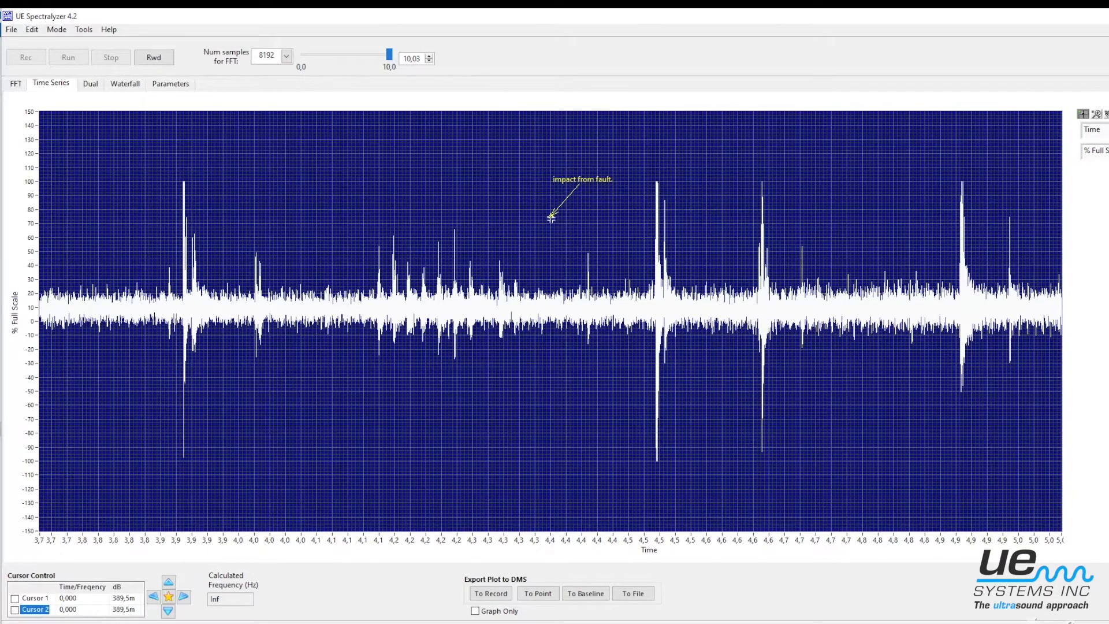